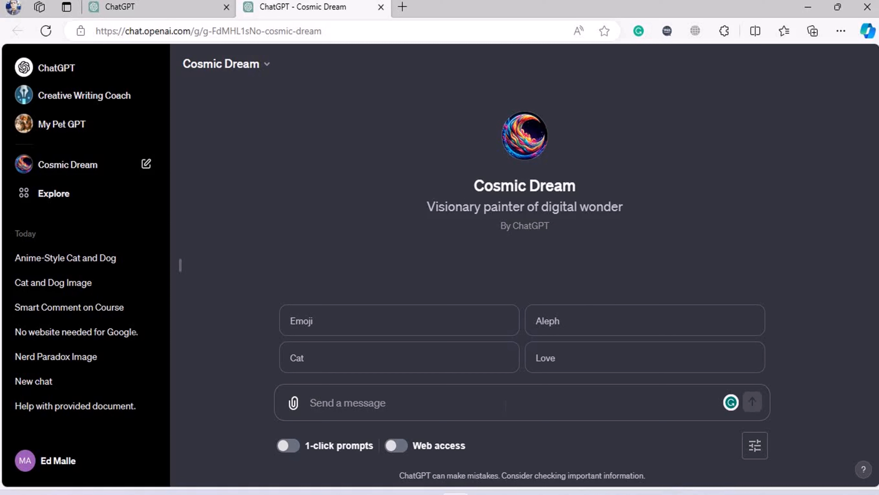
- Send Cosmic Dream the request 'build something with car, cat and a coffee in your terms and way'
text(b)
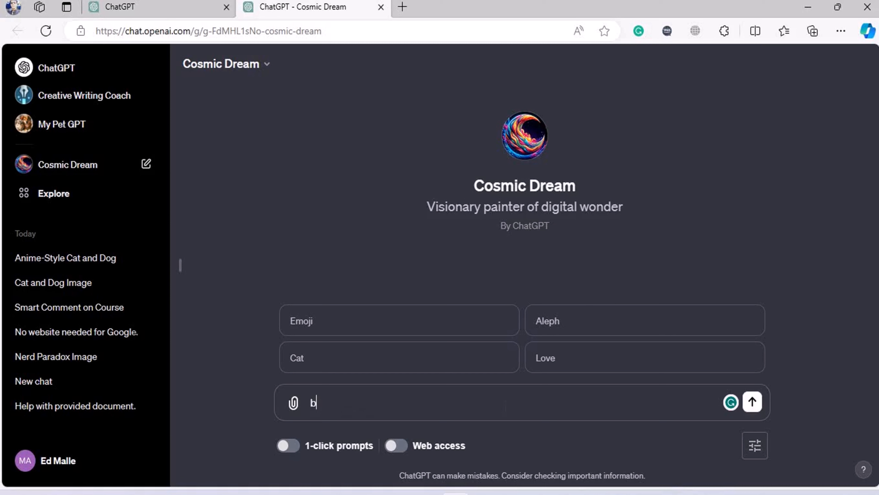
text(uild some)
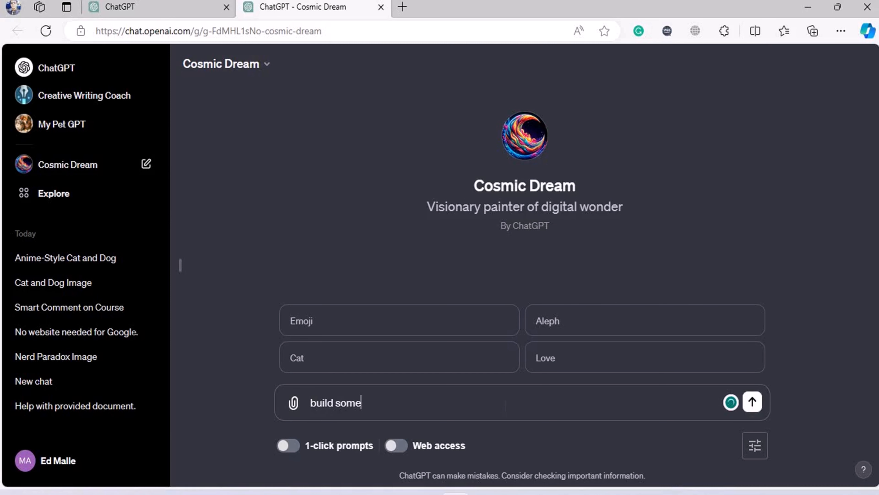
text(thing wi)
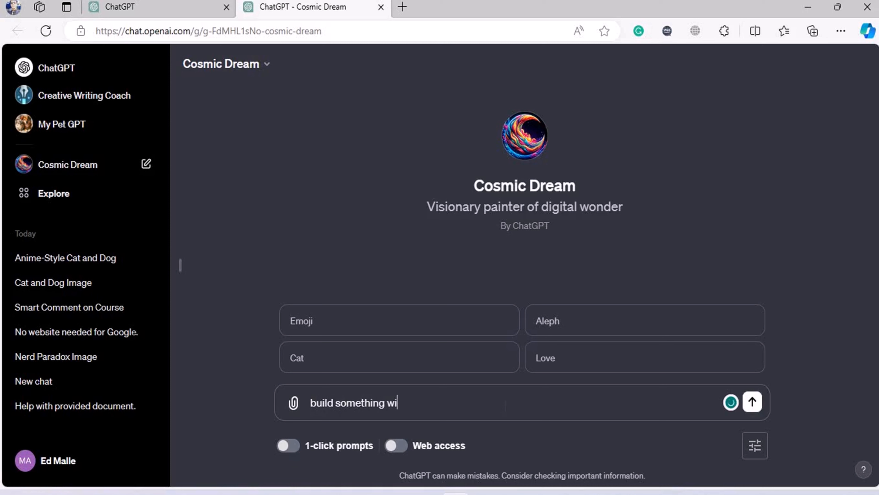
text(th car)
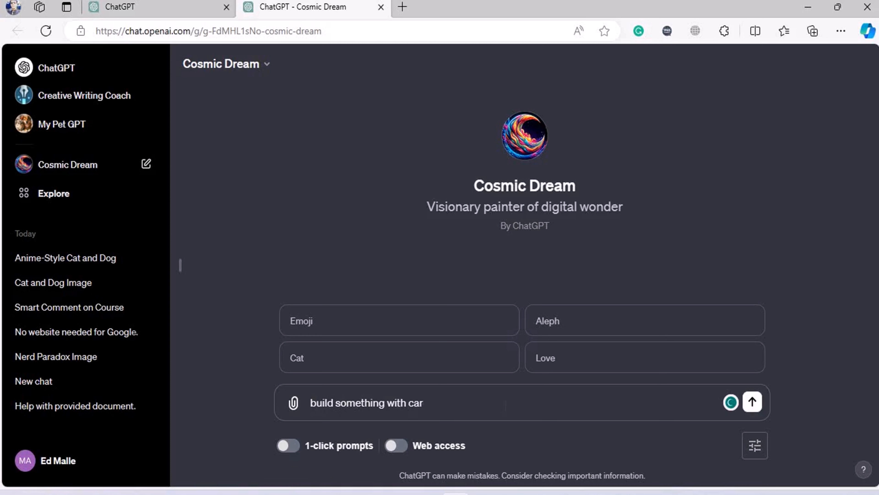
text(, cat and)
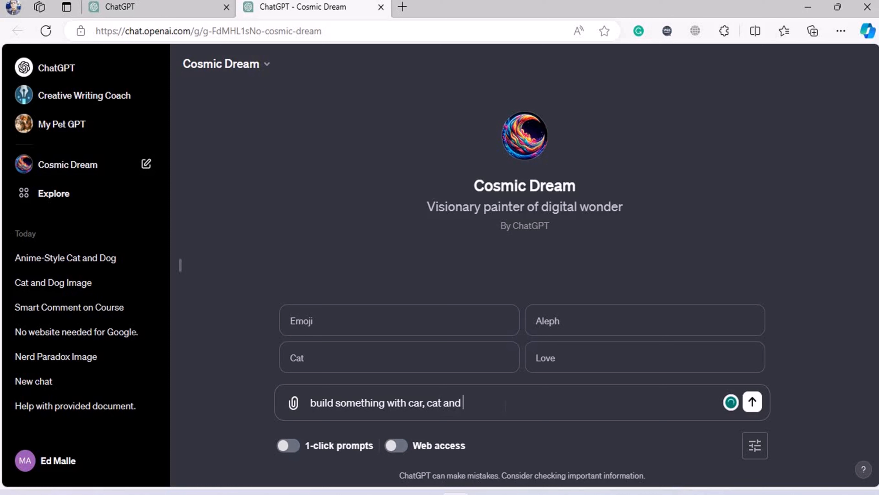
text(a coffee)
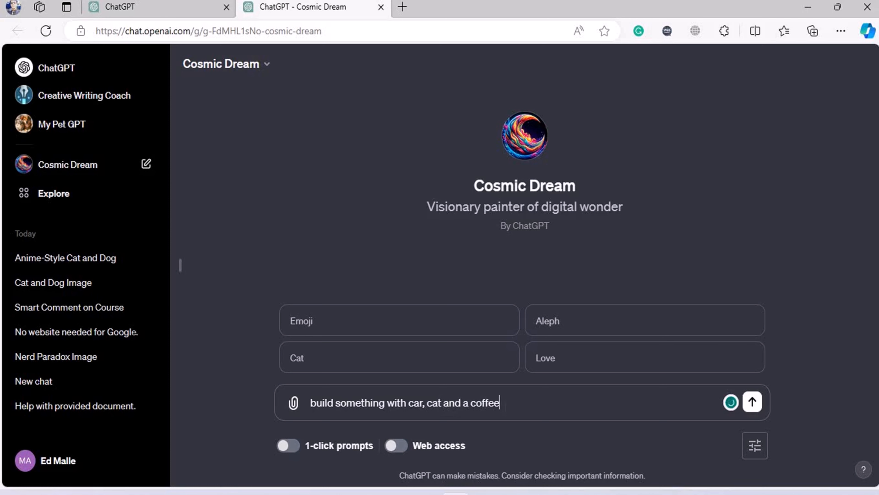
text(in)
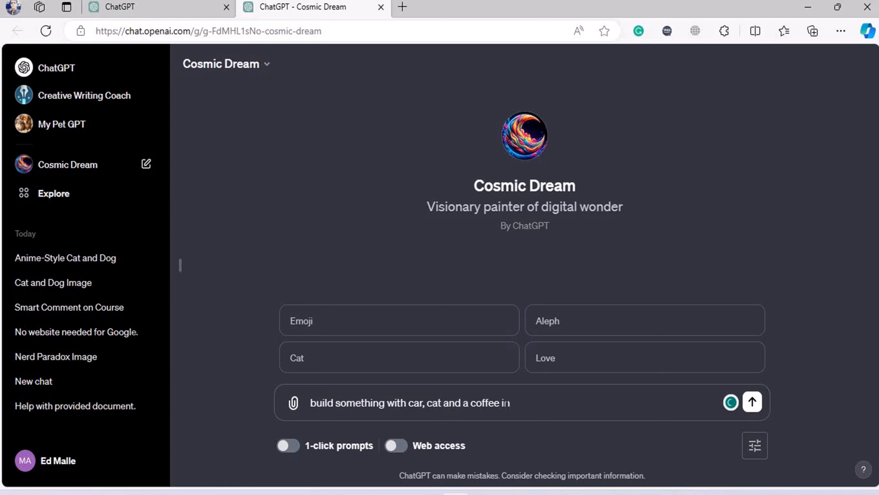
text(your)
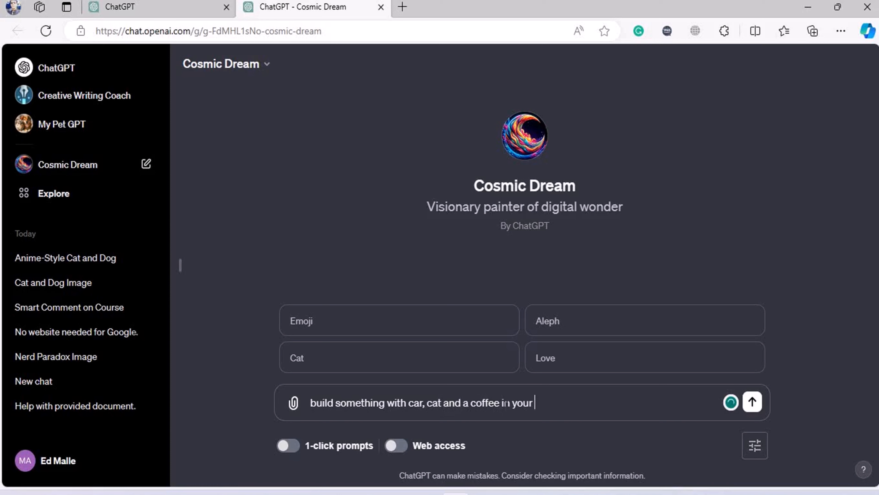
text(terms and way)
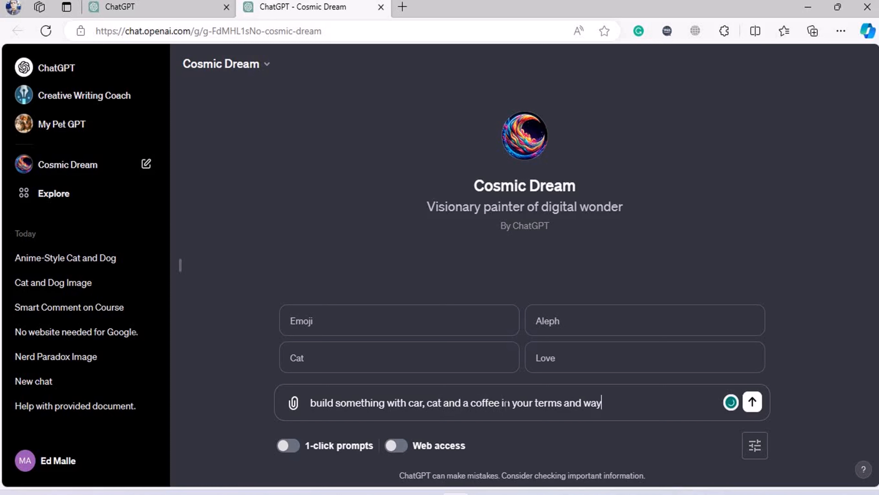
click(752, 401)
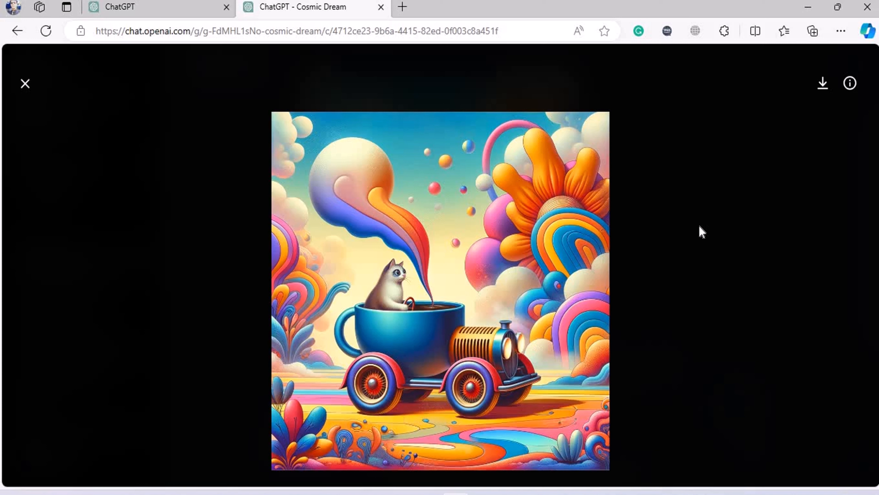
mouse_move(822, 89)
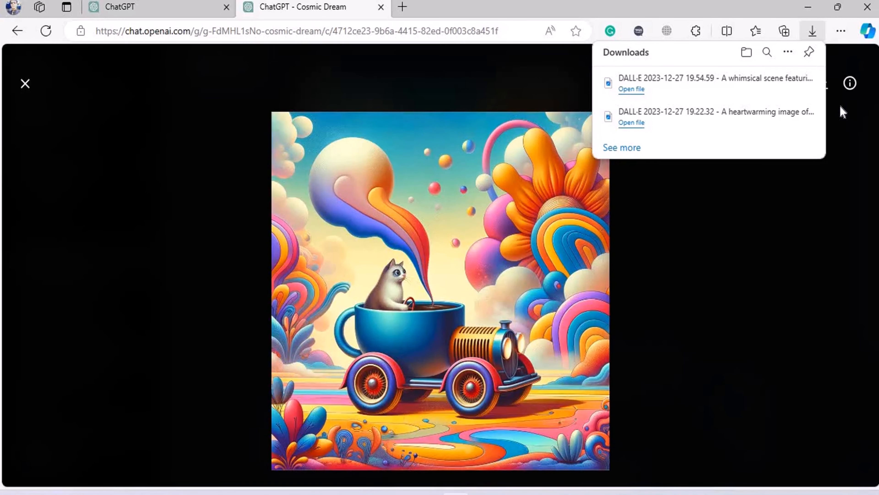
- Close the full-size viewer to return to the Cat in Coffee Car conversation
click(25, 83)
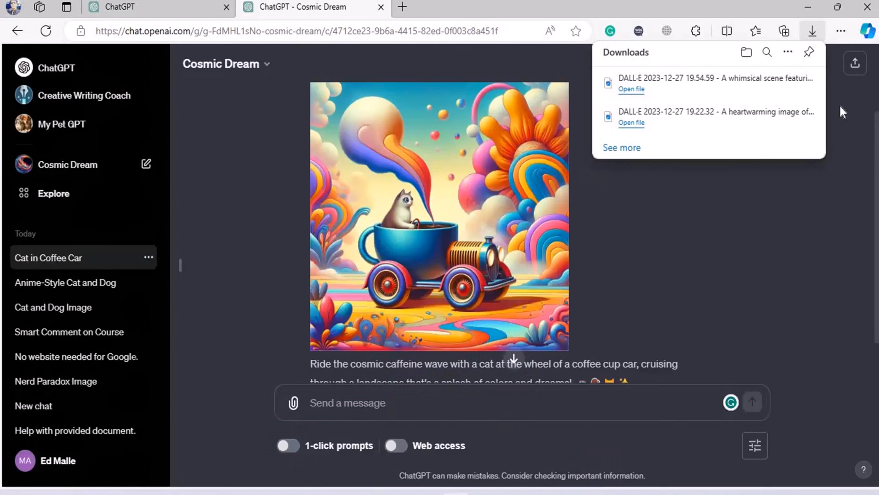
mouse_move(30, 92)
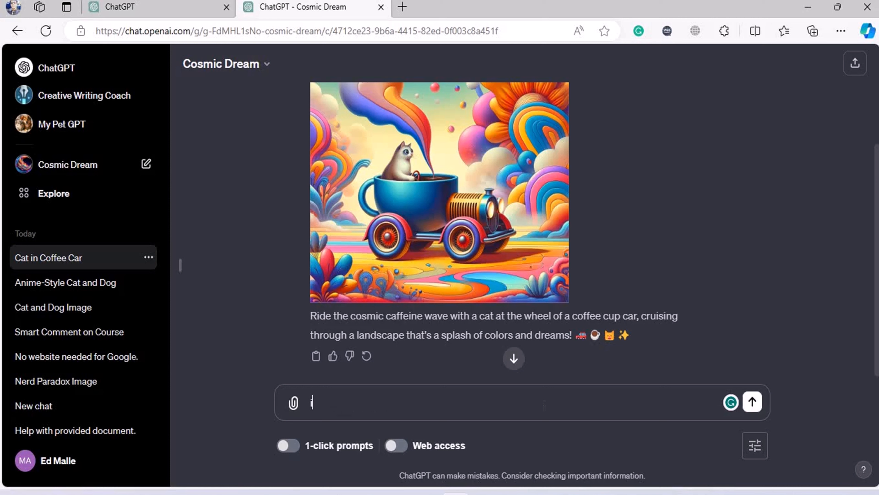
- Send Cosmic Dream a request to invent a new emoji
text(invent a new e)
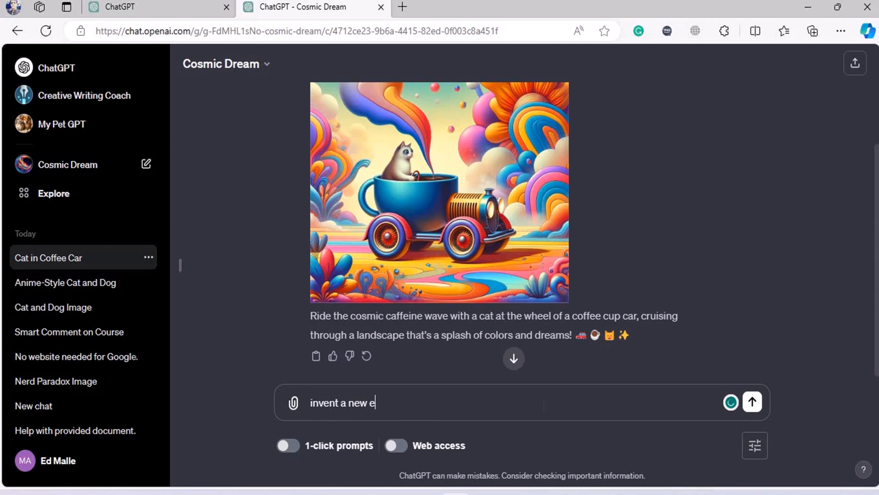
text(moji and)
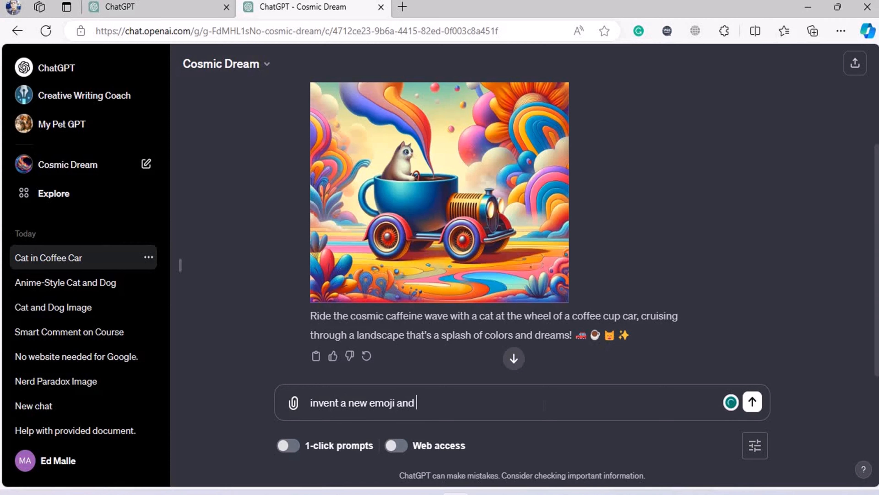
text(make the)
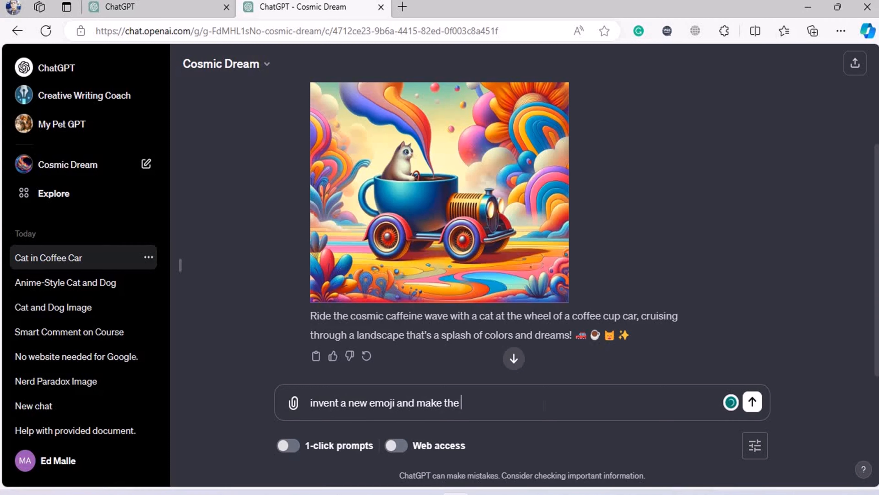
click(752, 402)
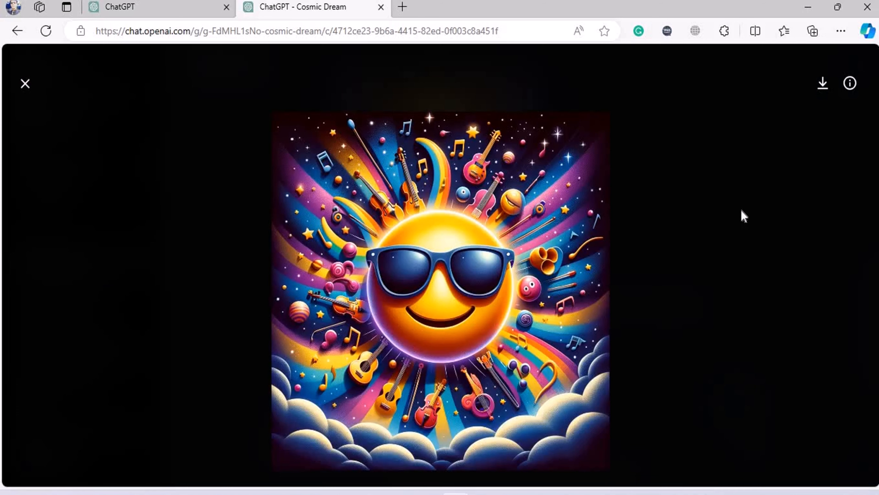
mouse_move(492, 428)
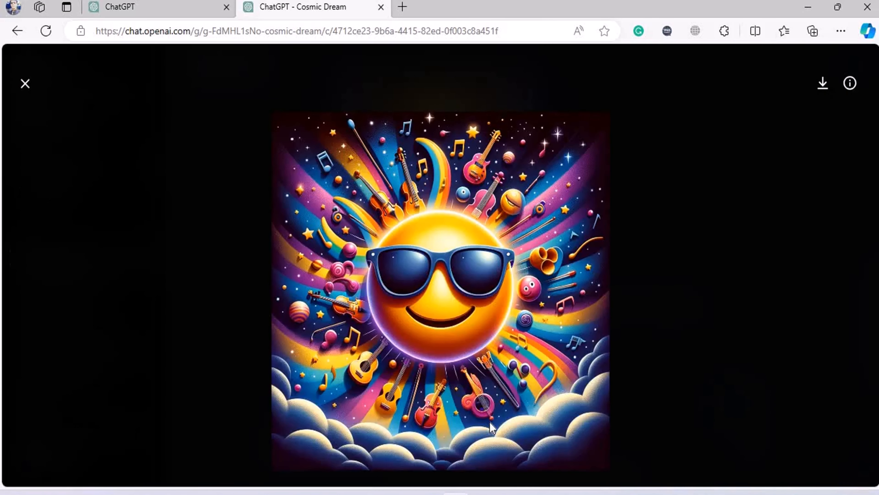
mouse_move(482, 231)
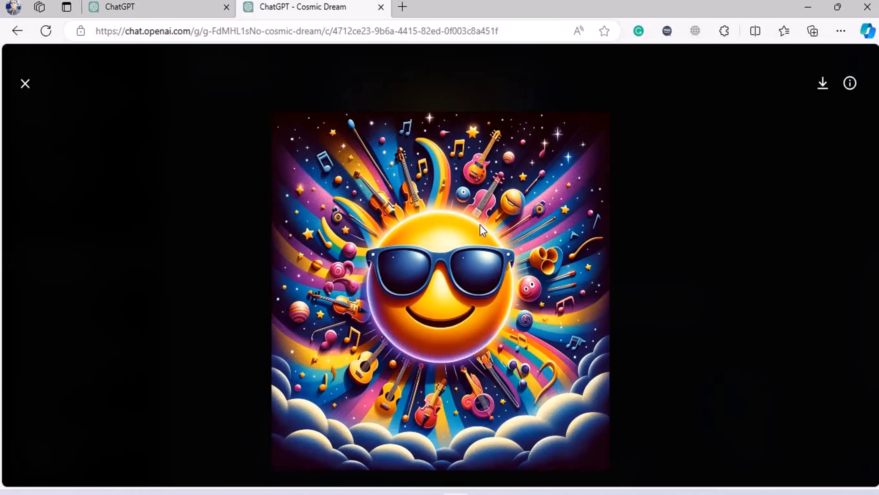
mouse_move(485, 283)
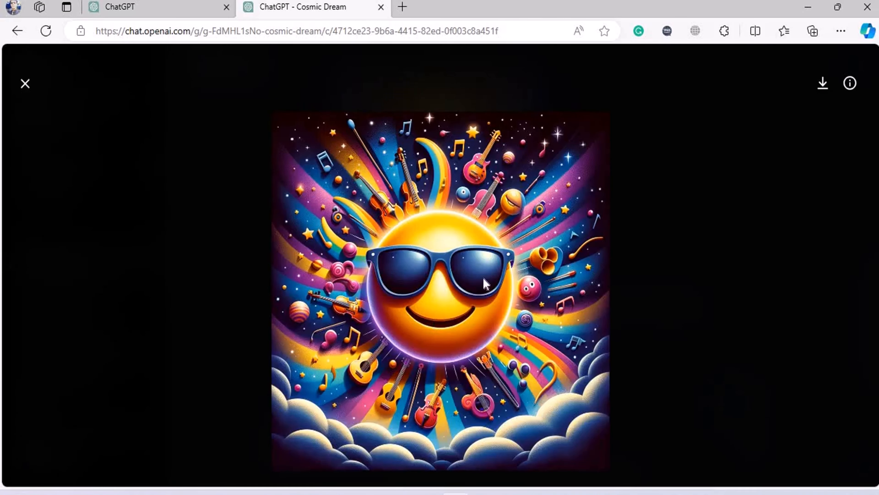
mouse_move(474, 210)
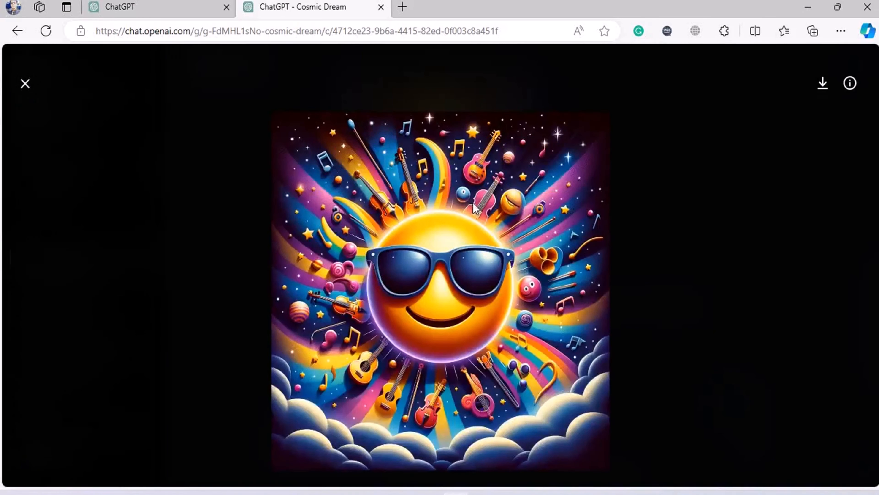
mouse_move(375, 225)
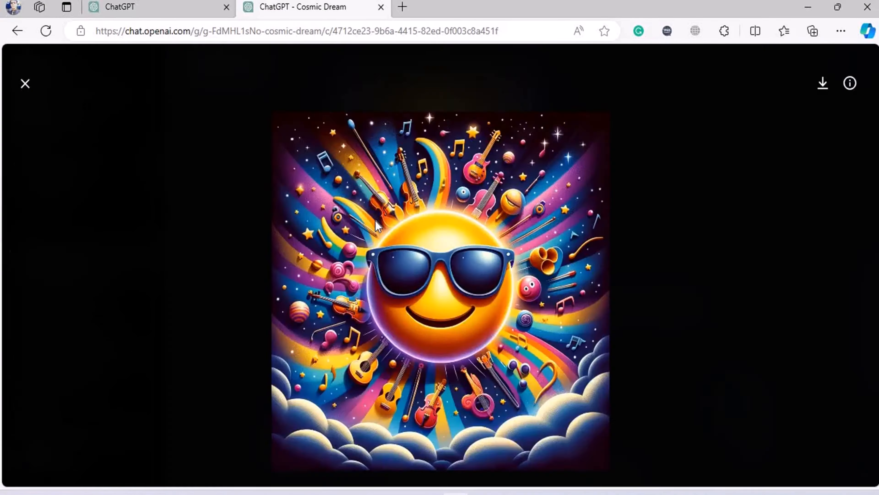
- View the sunglasses sun emoji with musical instruments in the full-size viewer
click(24, 83)
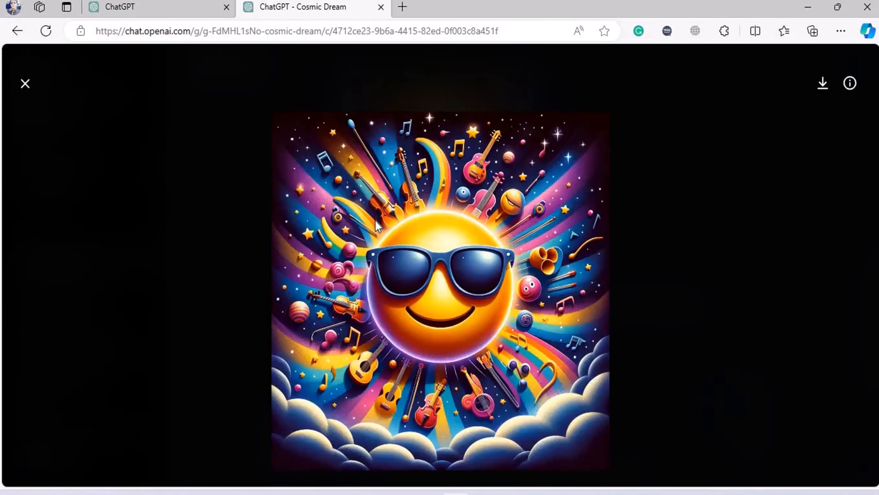
mouse_move(556, 139)
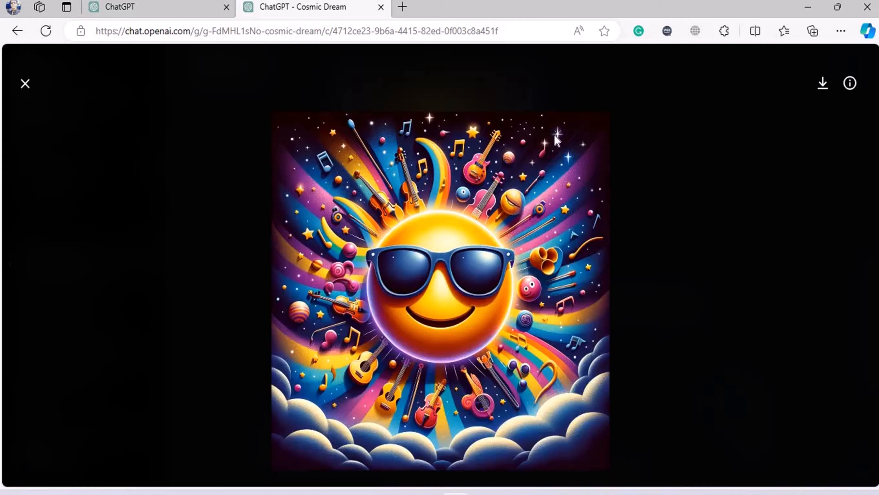
mouse_move(822, 83)
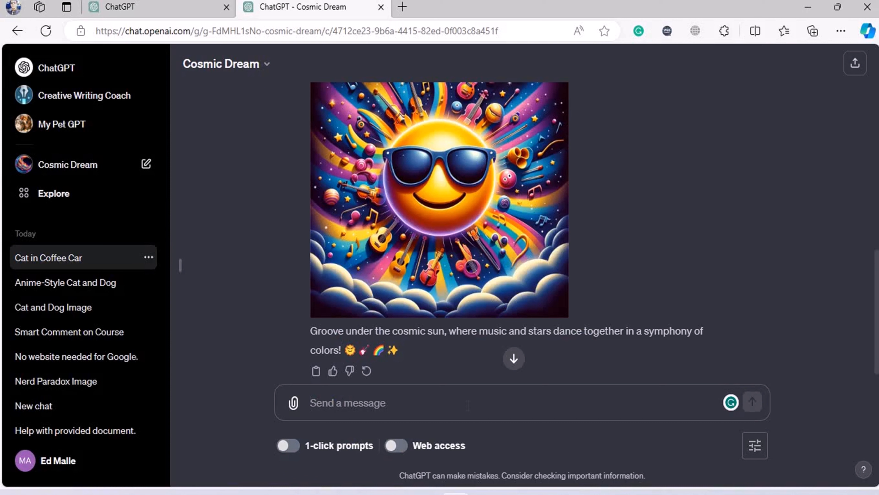
mouse_move(467, 489)
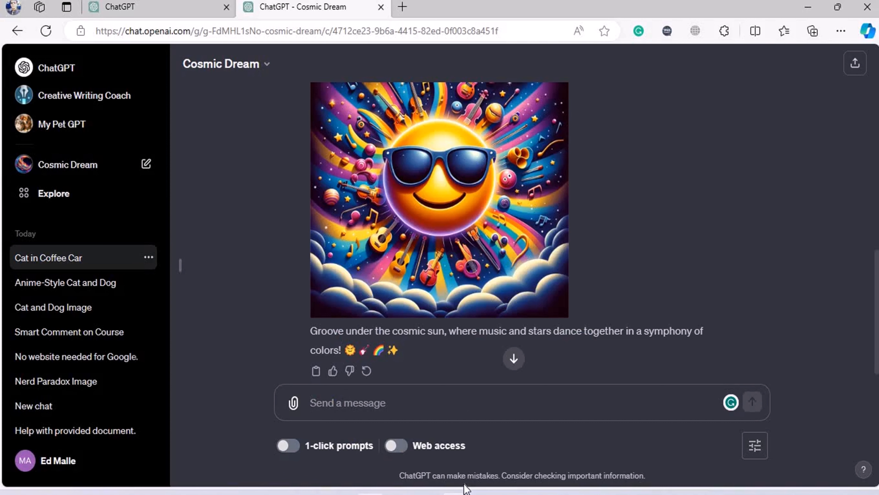
mouse_move(465, 488)
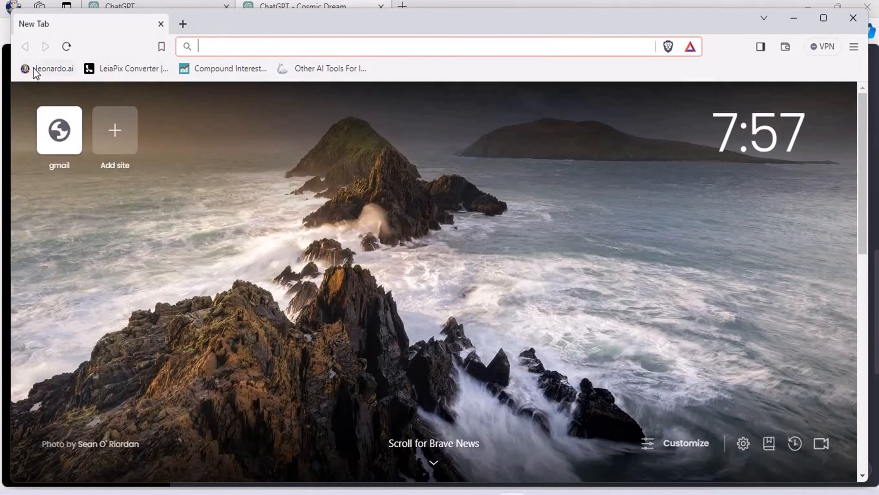
- Load the Leonardo.Ai site from the bookmarks bar in the new Brave tab
click(51, 68)
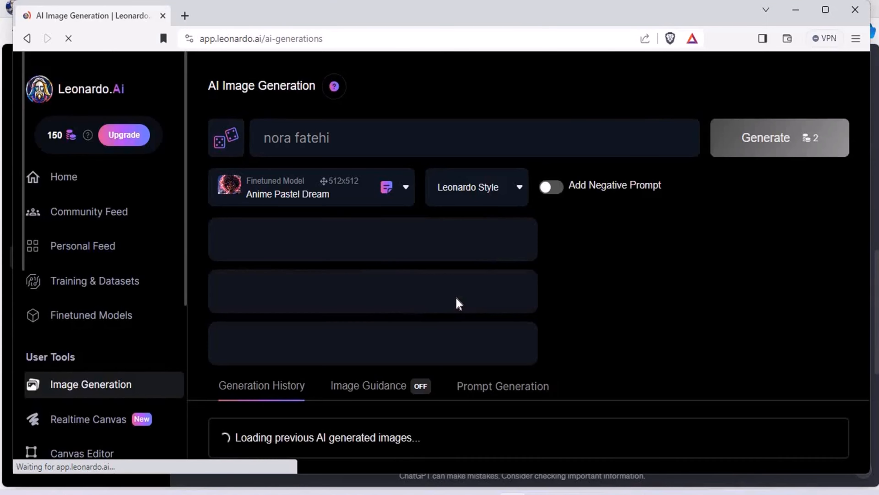
- Return to the Leonardo.Ai home page from the image generation page
click(165, 89)
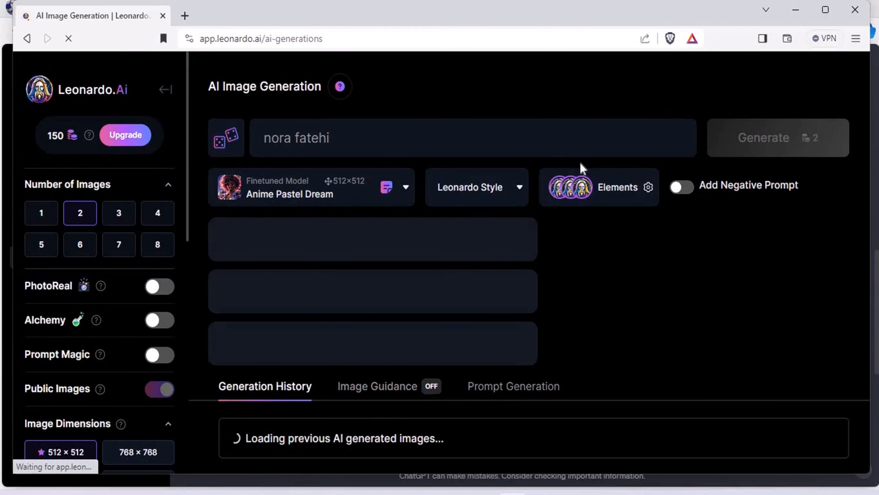
click(597, 187)
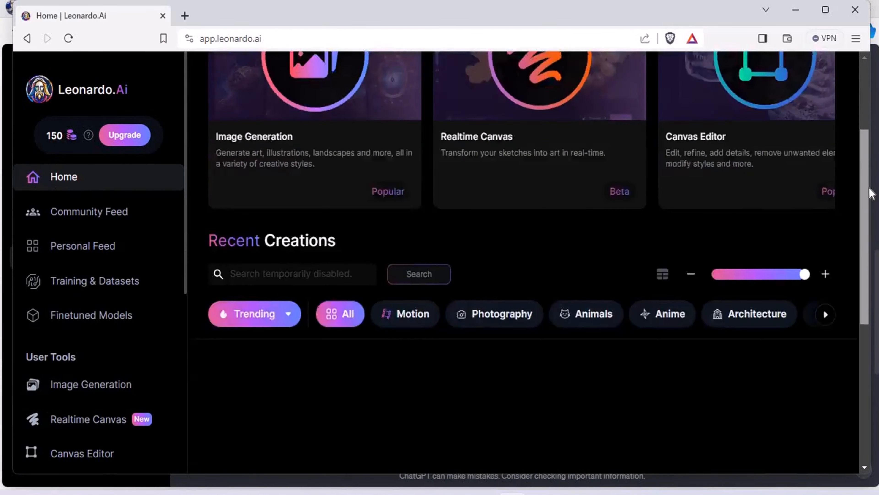
- Scroll down through the Recent Creations feed to browse community images for inspiration
scroll(down, 3)
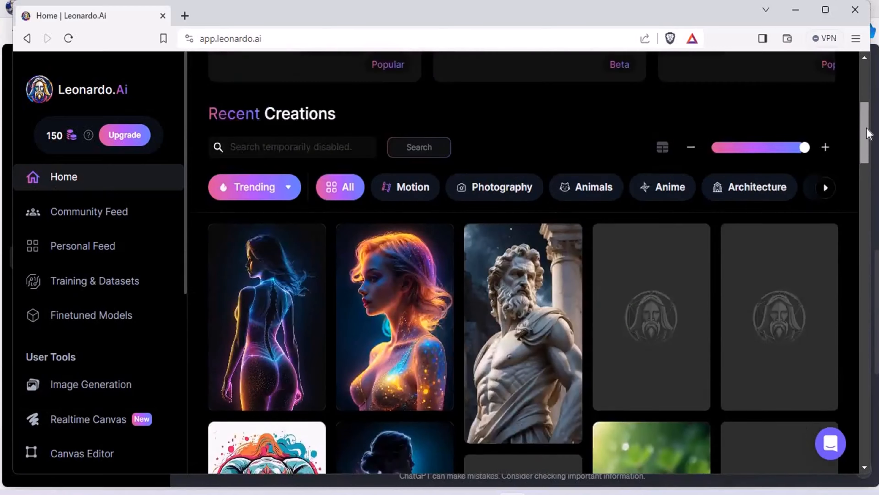
scroll(down, 3)
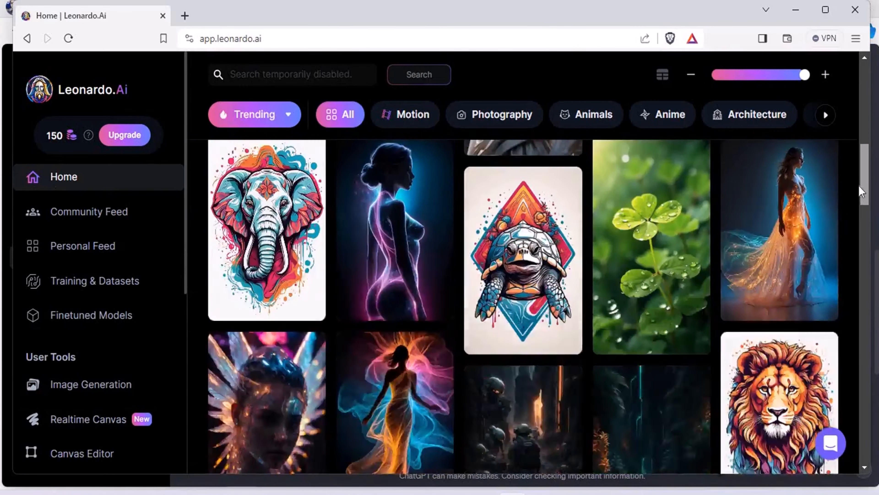
scroll(down, 3)
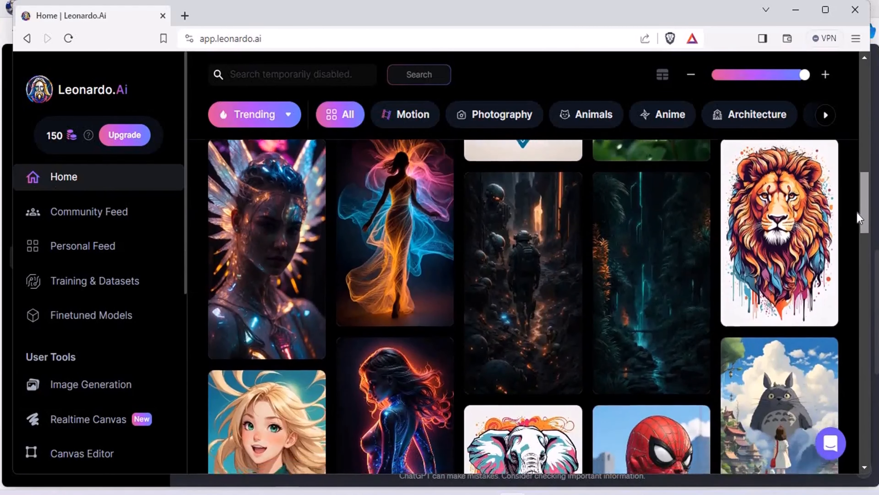
scroll(down, 3)
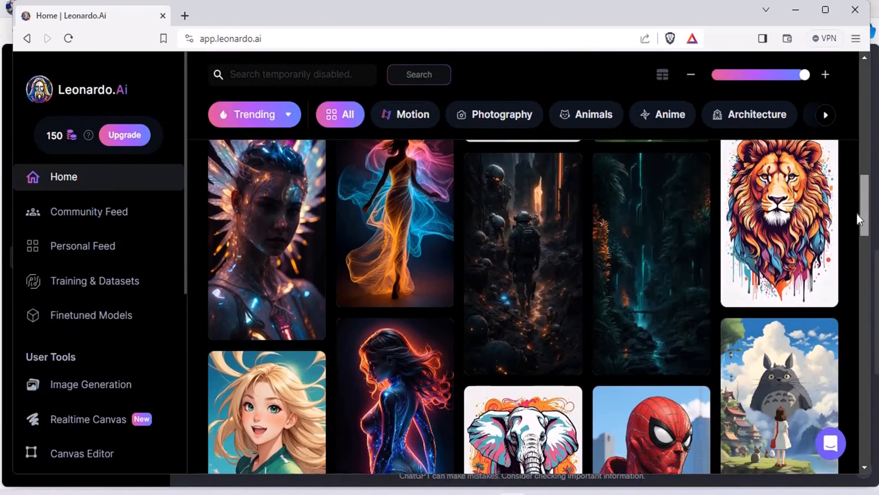
scroll(down, 3)
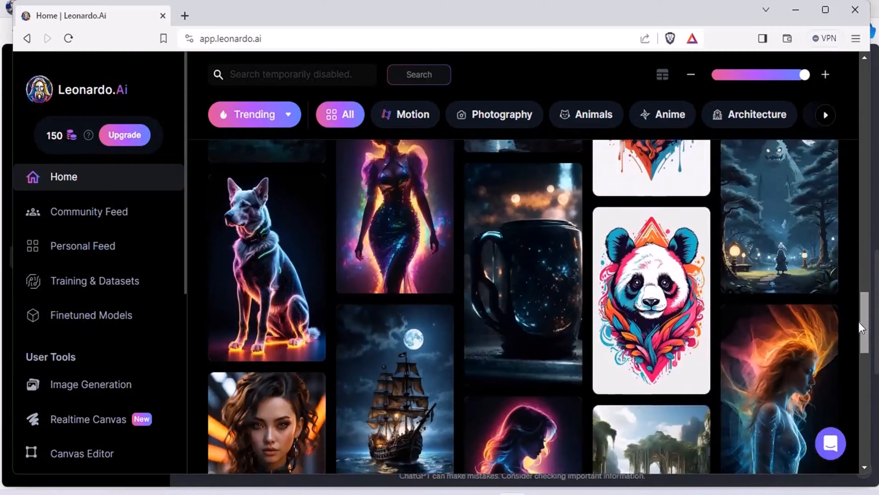
scroll(down, 3)
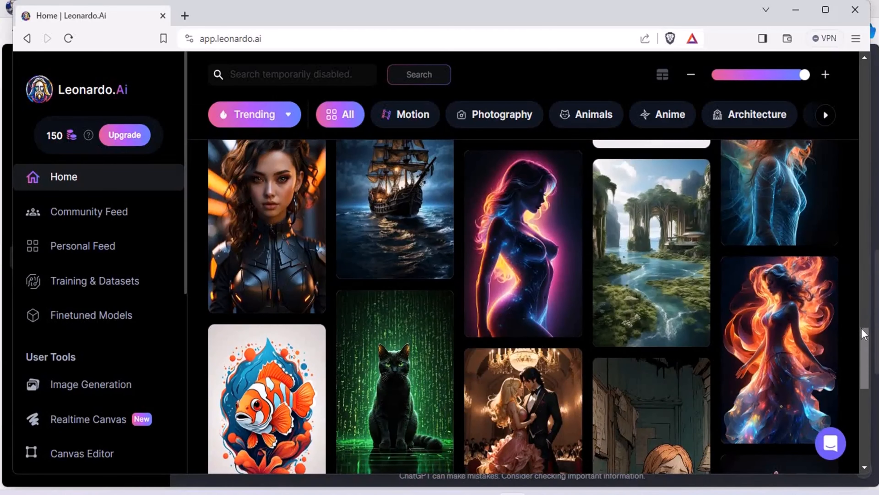
scroll(down, 3)
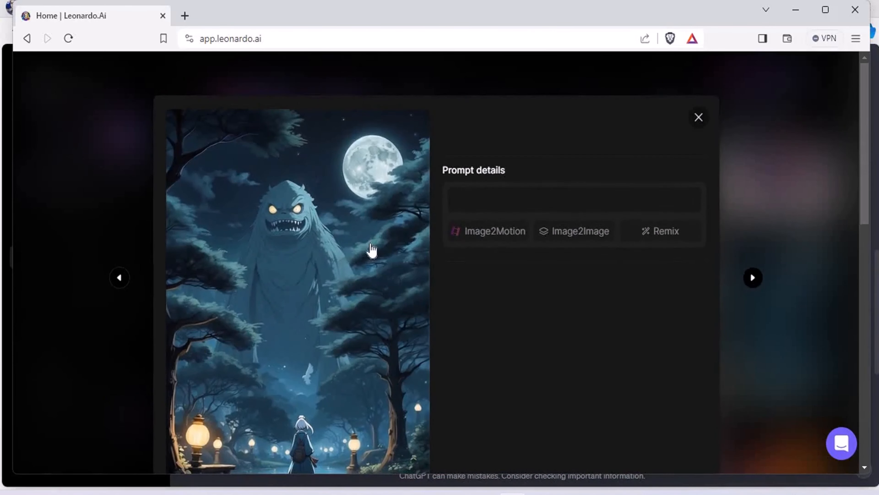
- Reuse the moonlit yokai park image's prompt via Image2Image on the generation page
scroll(down, 3)
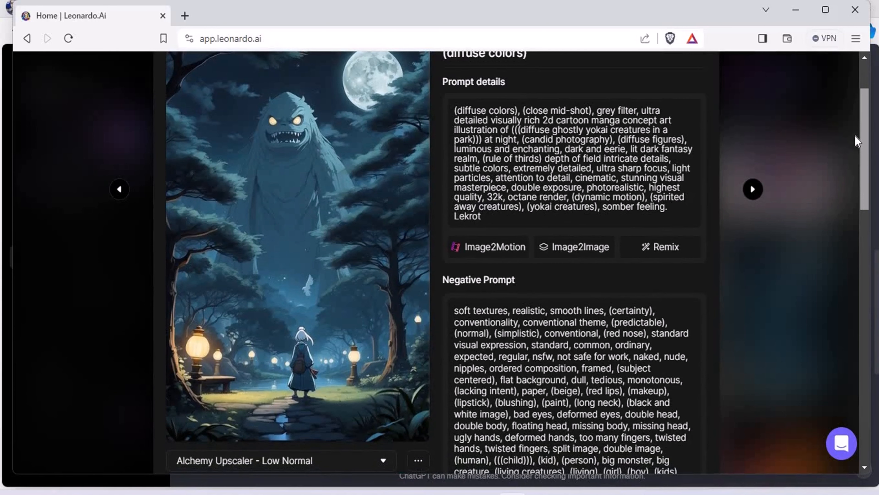
scroll(up, 3)
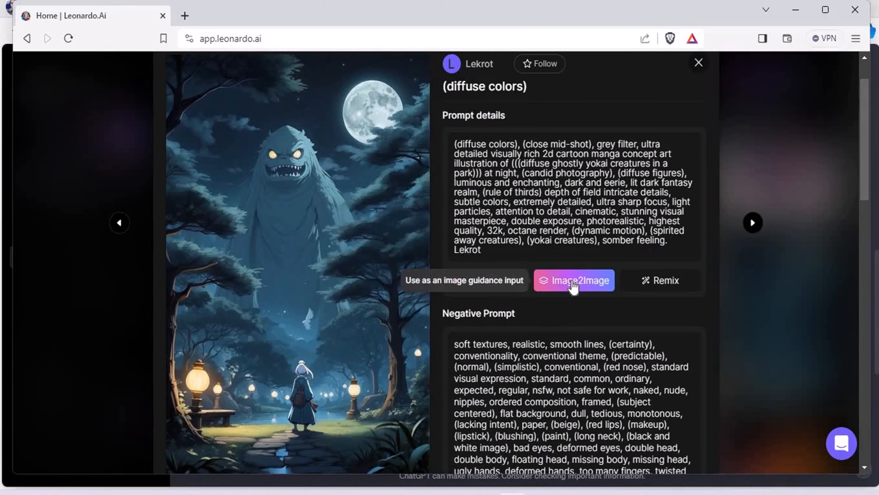
click(574, 280)
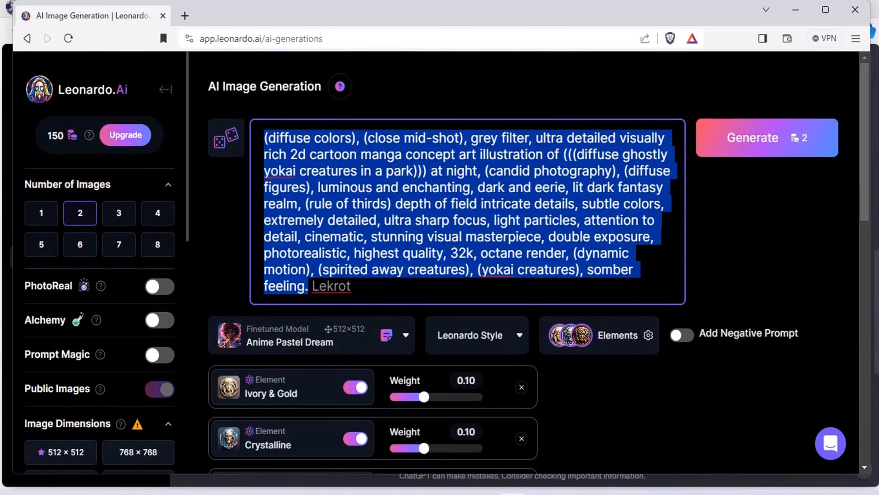
mouse_move(855, 10)
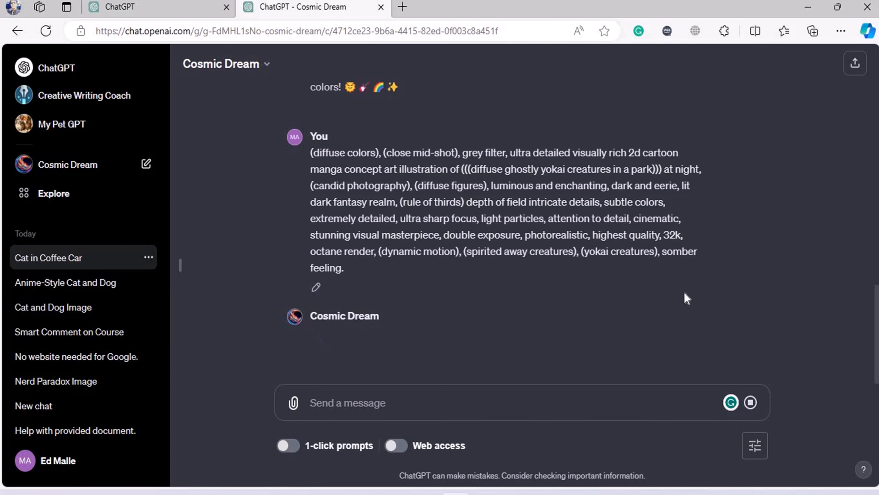
- Scroll the chat to watch Cosmic Dream generate the ghostly yokai night-park image
scroll(down, 3)
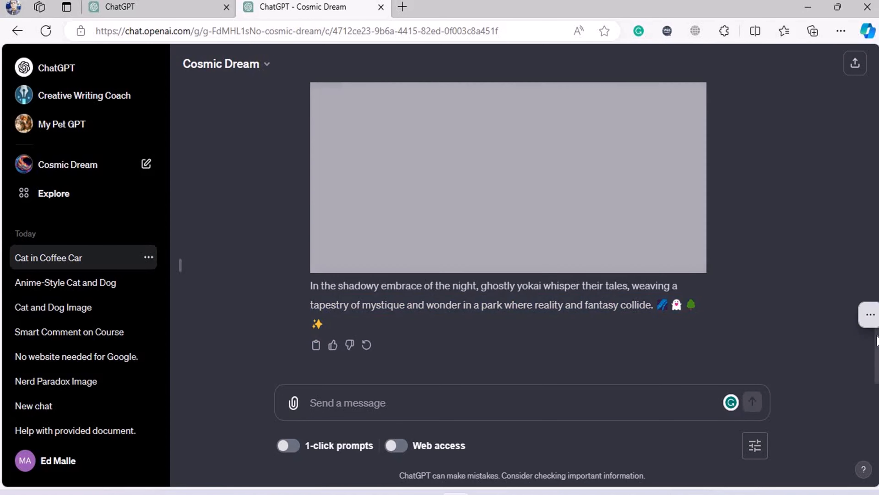
scroll(up, 3)
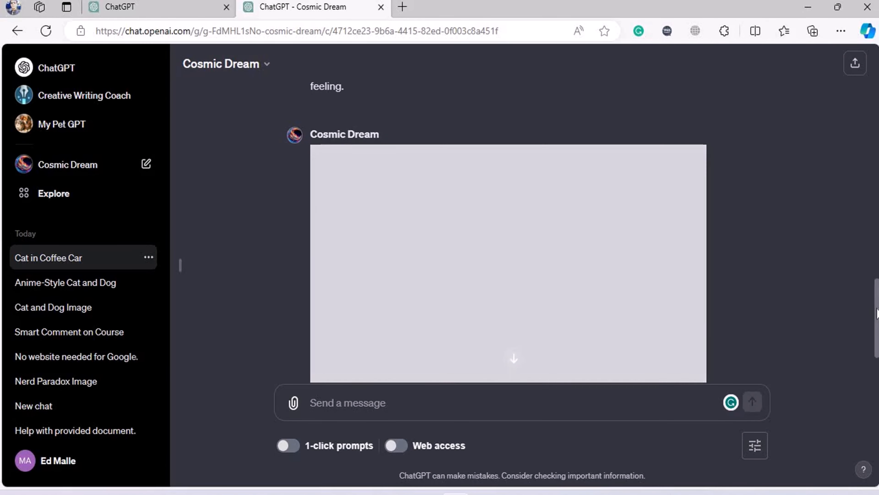
scroll(down, 3)
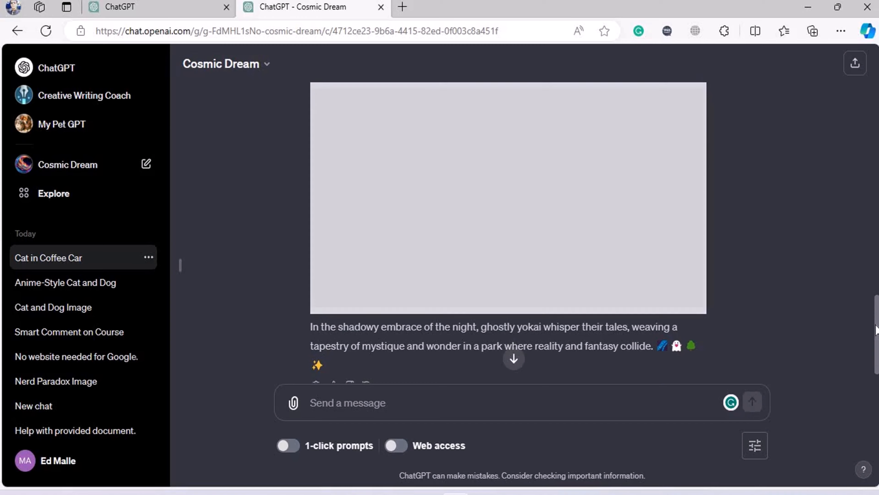
scroll(up, 3)
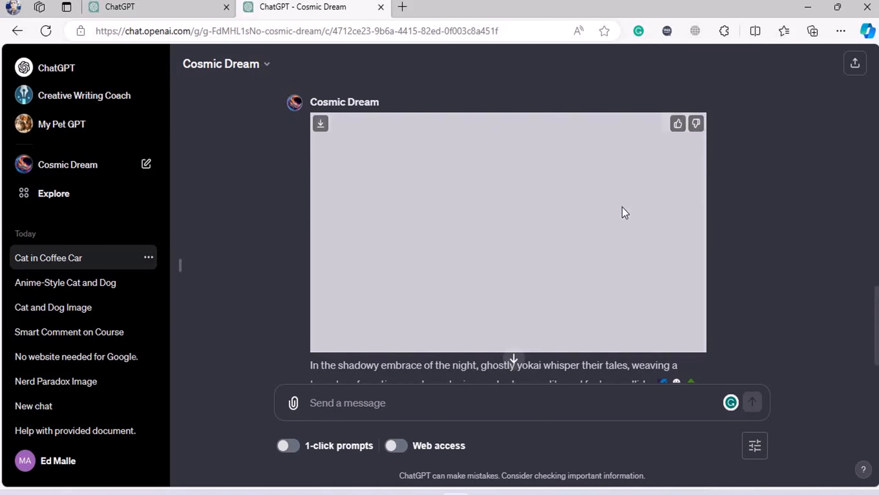
mouse_move(678, 134)
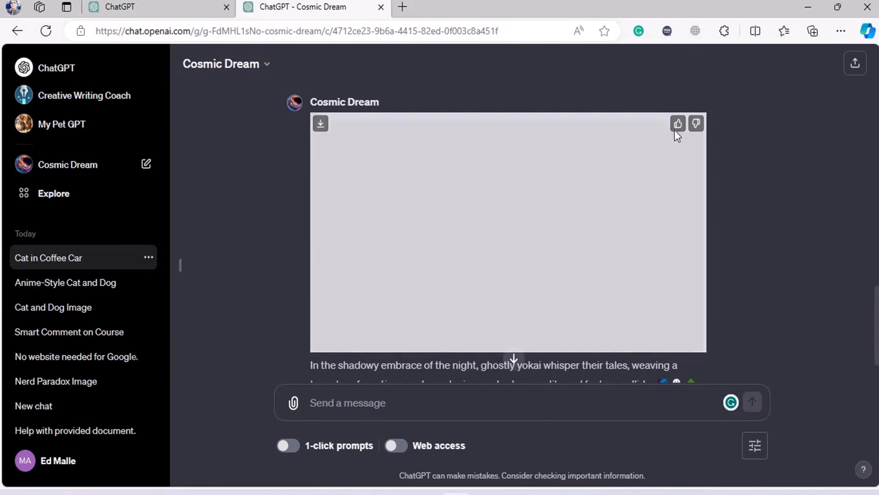
mouse_move(840, 281)
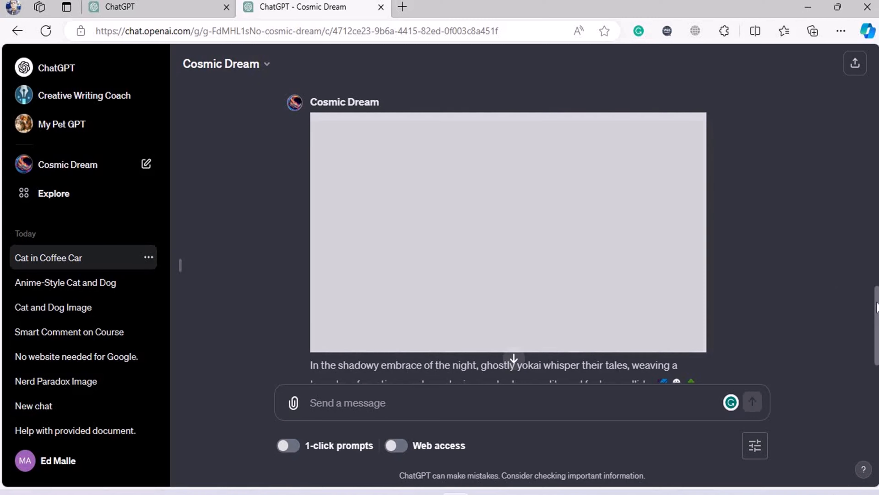
scroll(up, 3)
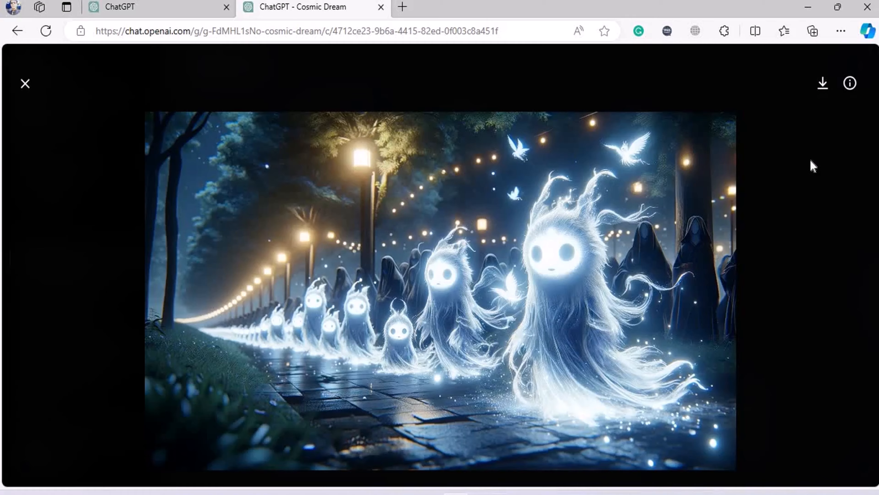
mouse_move(580, 312)
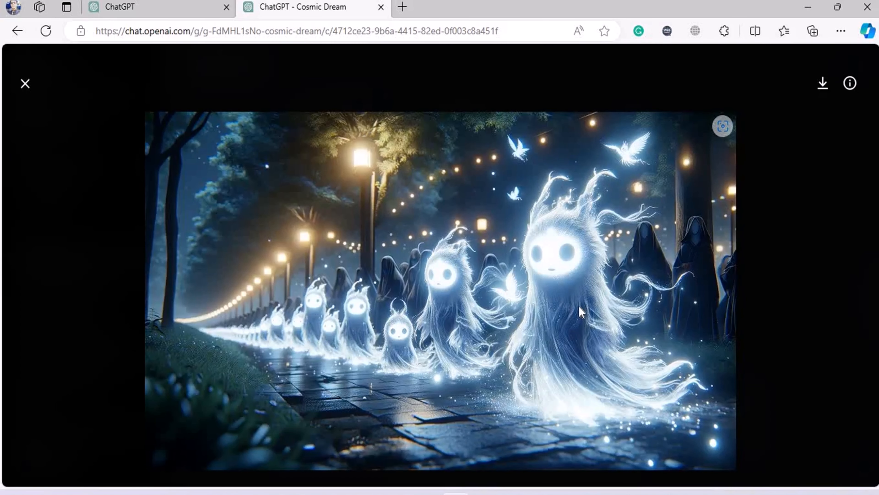
mouse_move(822, 83)
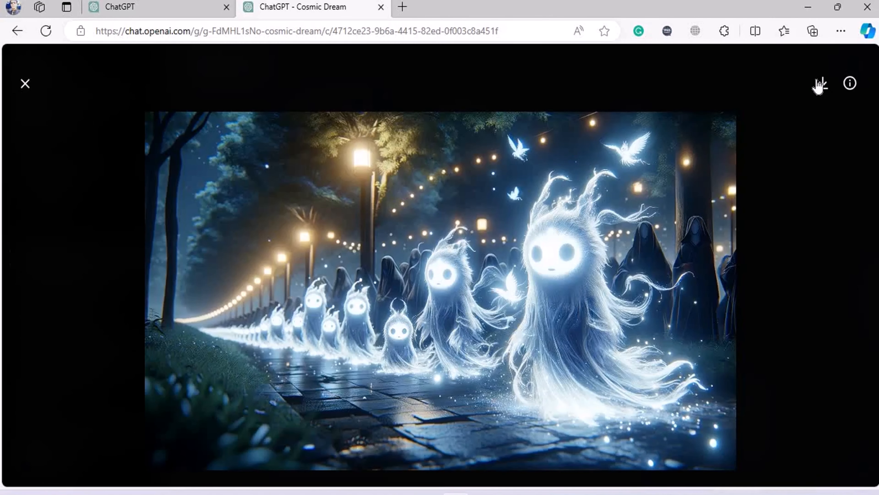
mouse_move(848, 198)
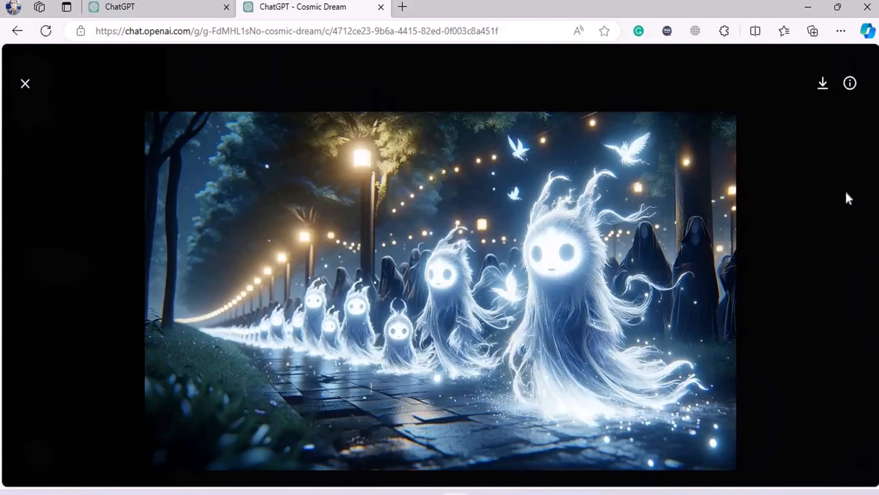
- Download the enlarged ghostly yokai image and return to the Cosmic Dream conversation
click(823, 31)
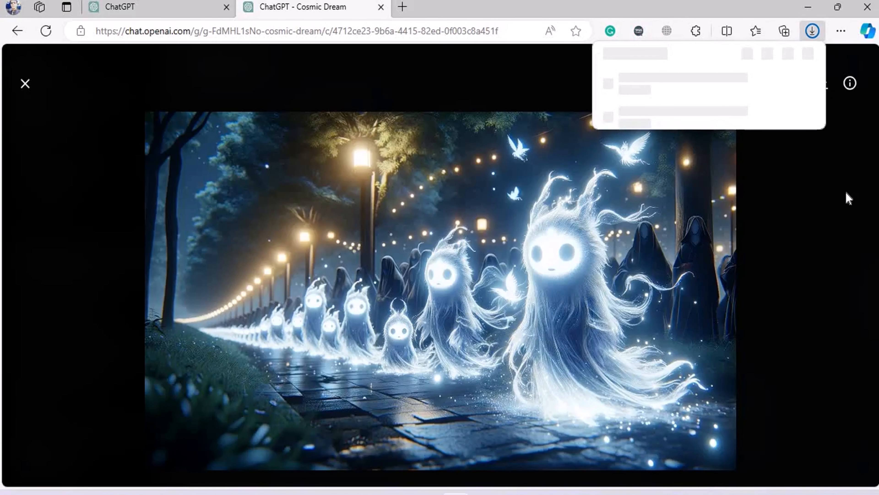
click(26, 83)
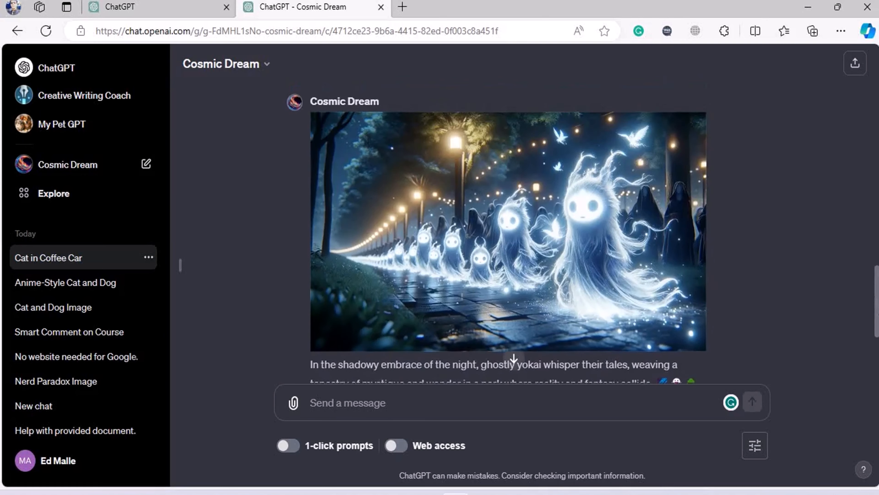
scroll(down, 3)
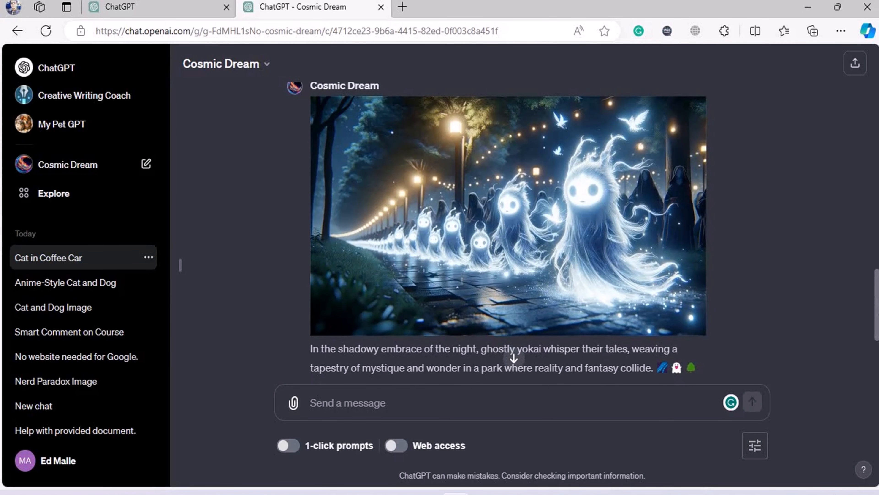
mouse_move(749, 250)
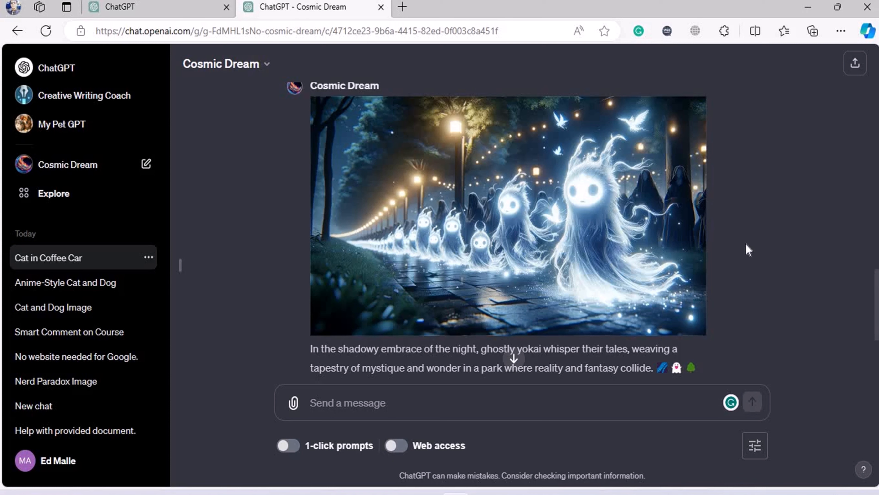
mouse_move(530, 383)
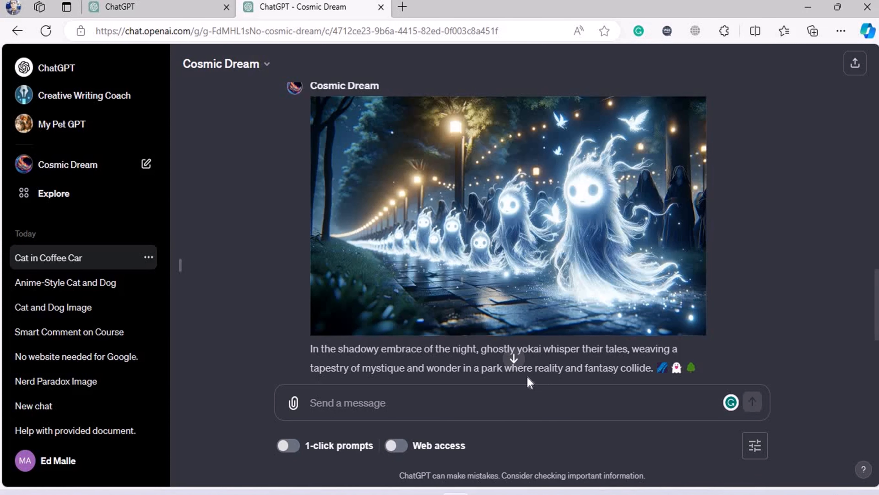